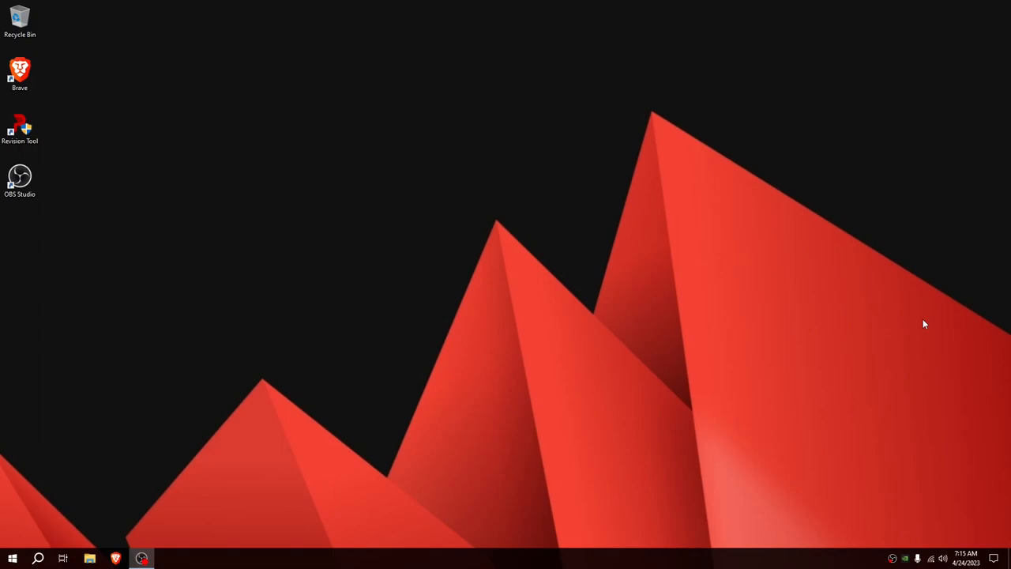
mouse_move(139, 533)
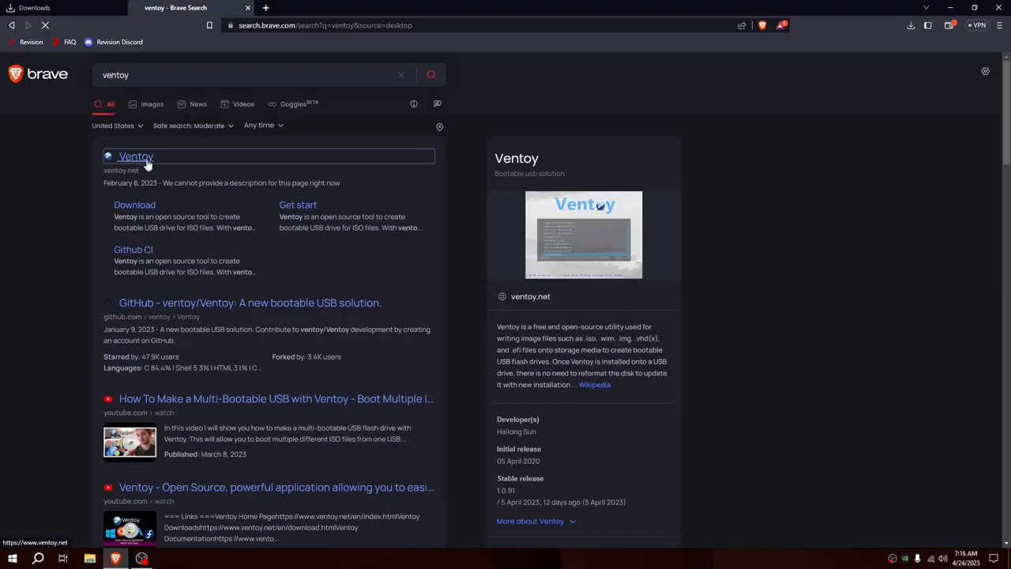
Open the official ventoy.net site from the Ventoy search results.
left_click(136, 156)
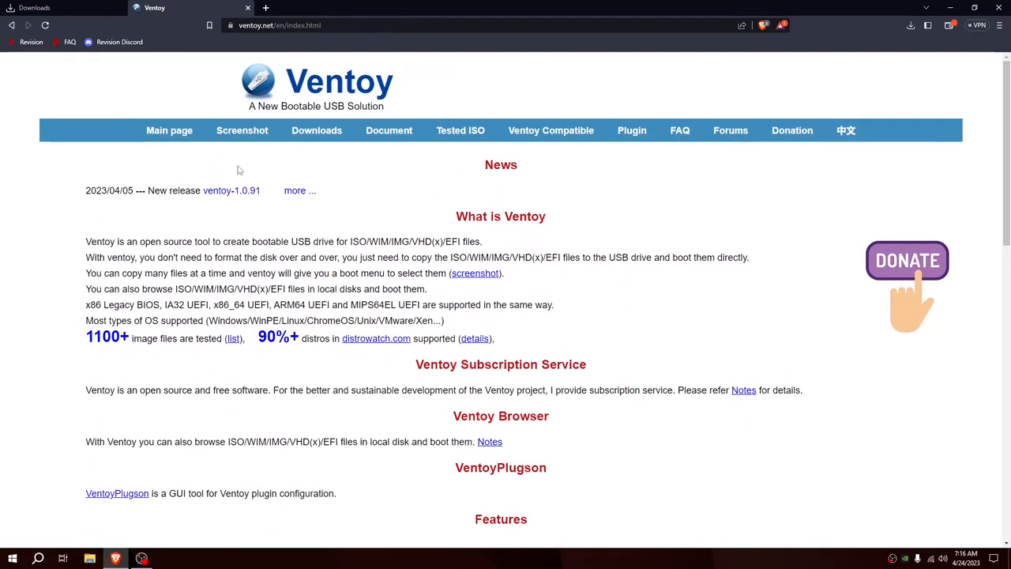
scroll("down", 3)
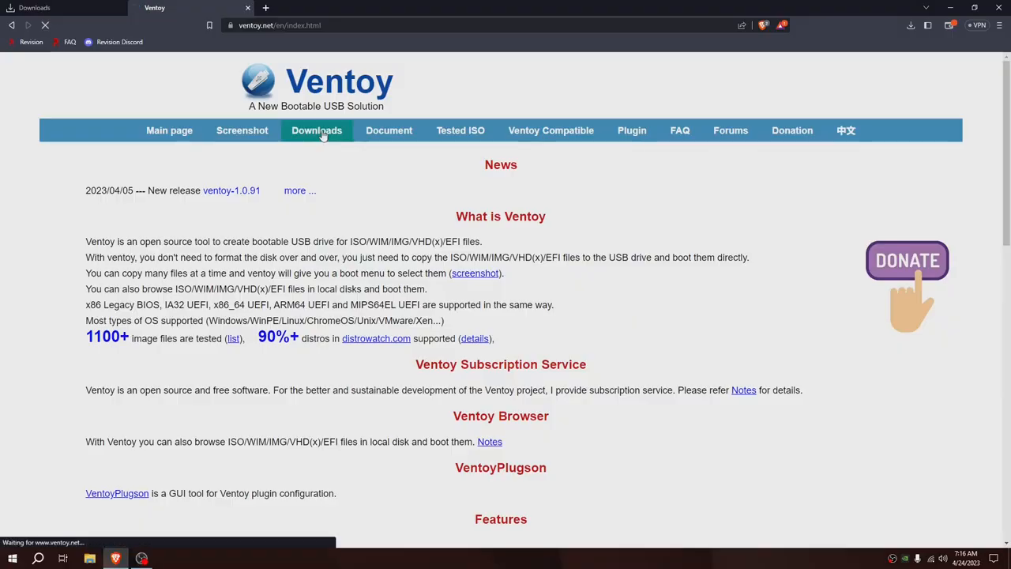
From Ventoy's Downloads page, download ventoy-1.0.91-windows.zip from the GitHub release assets.
left_click(316, 129)
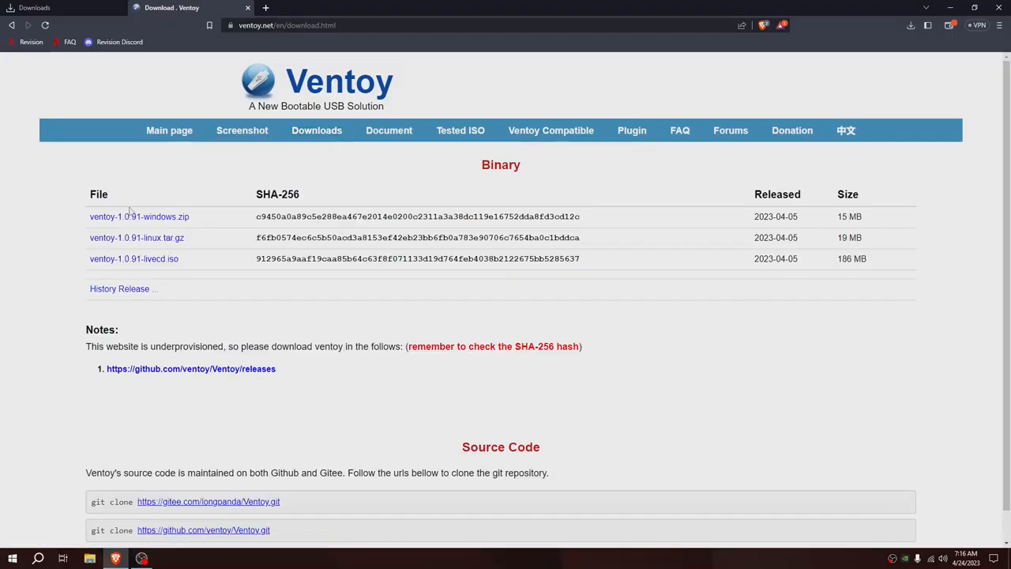
scroll("down", 3)
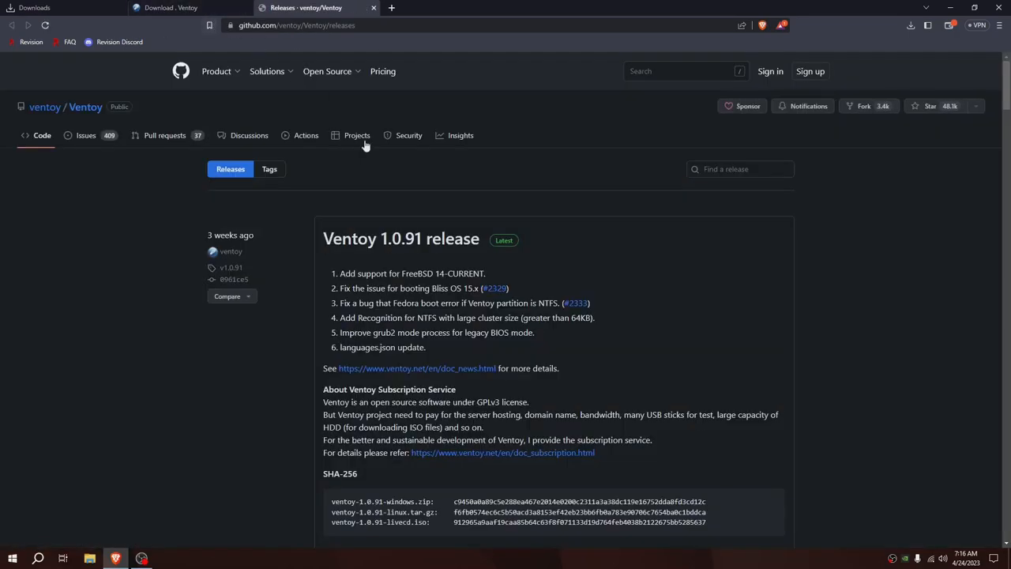
scroll("down", 3)
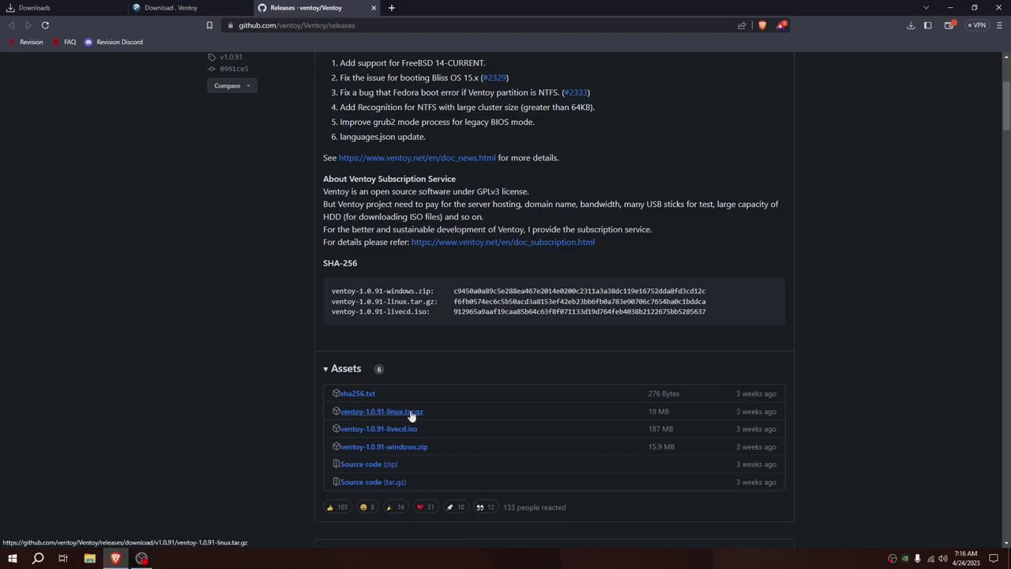
left_click(379, 411)
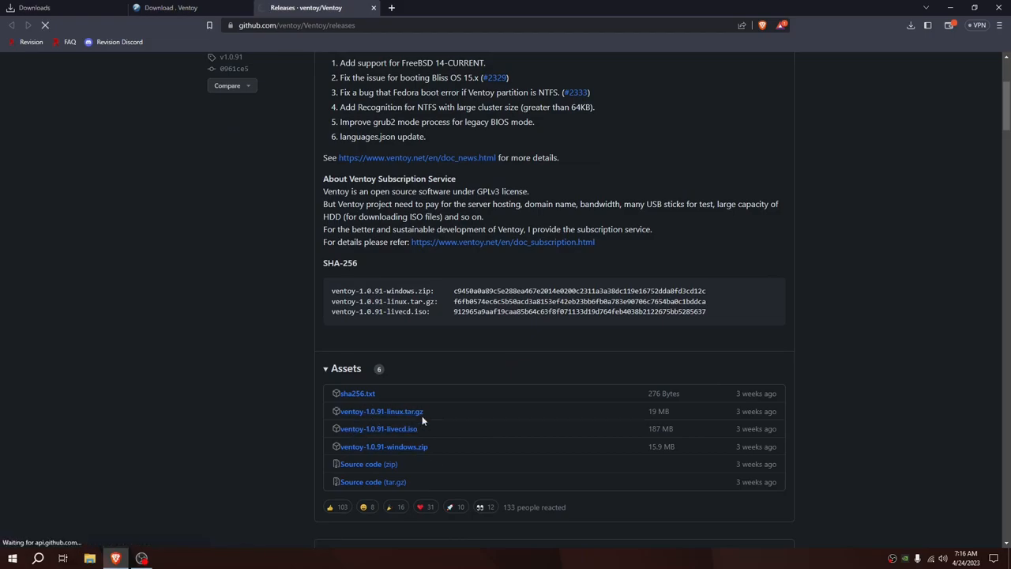
left_click(382, 446)
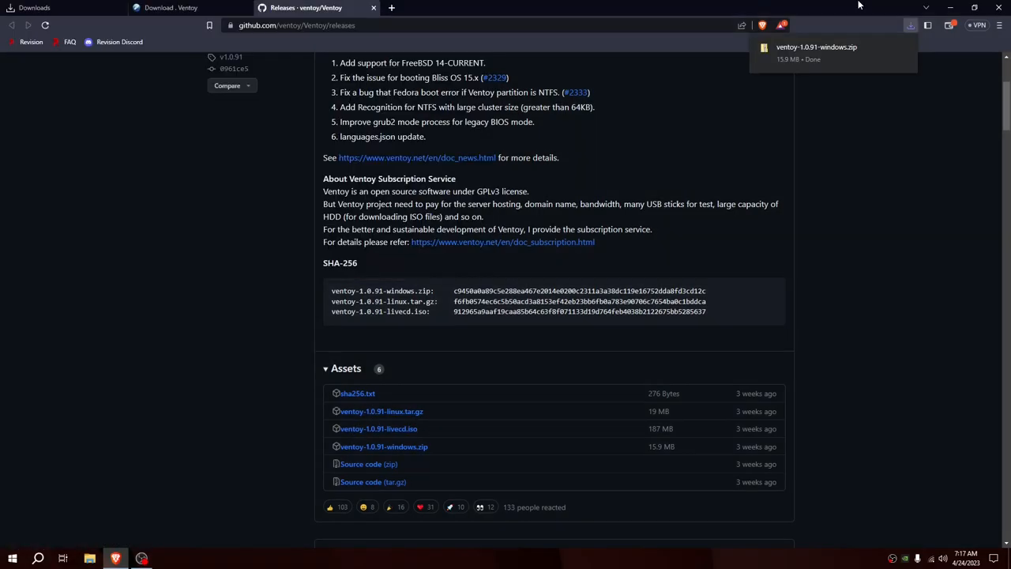
mouse_move(591, 175)
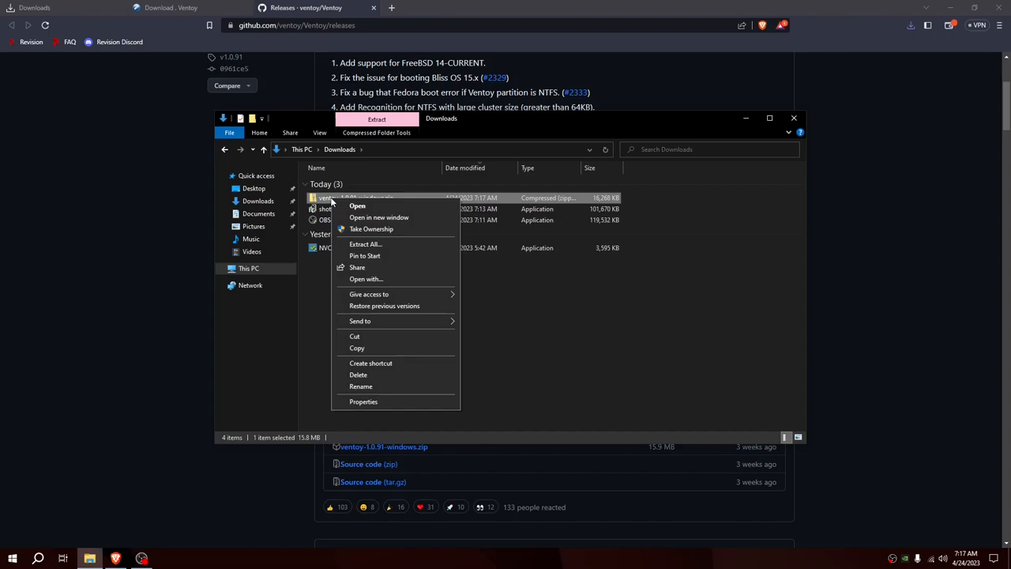
Extract the Ventoy zip and launch Ventoy2Disk.exe from the ventoy-1.0.91 folder.
left_click(363, 243)
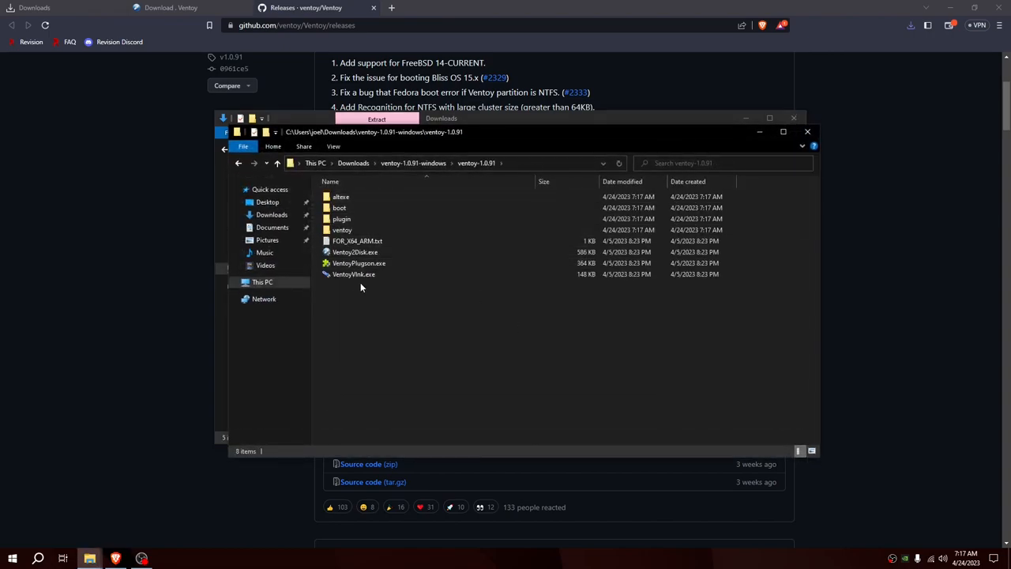
left_click(356, 251)
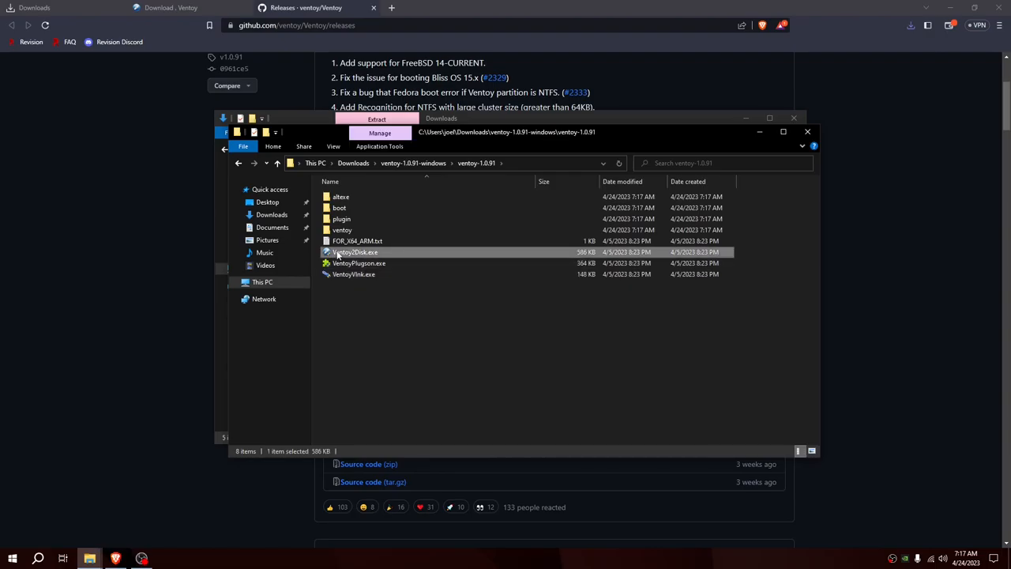
double_click(353, 251)
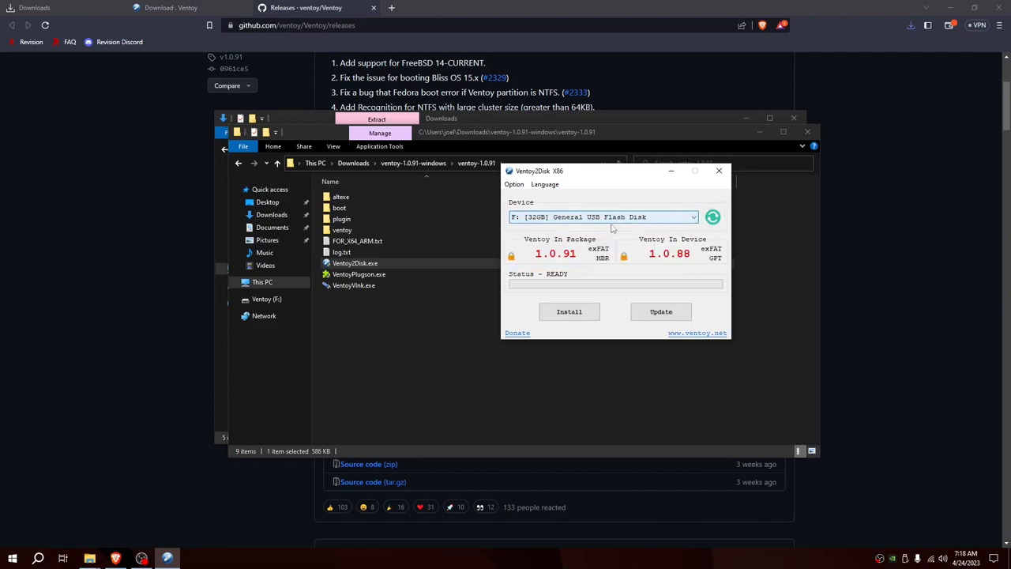
mouse_move(634, 323)
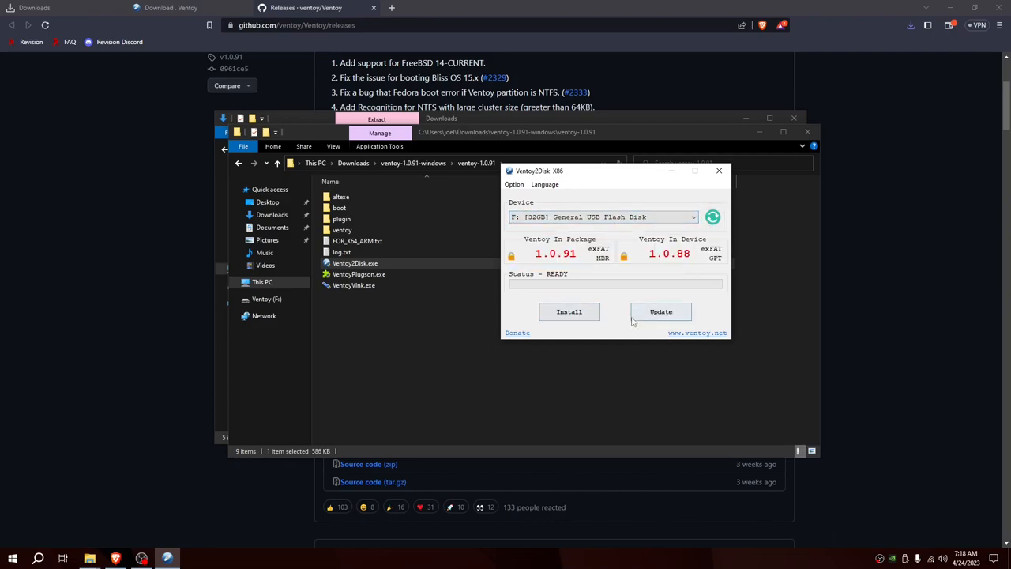
Upgrade the 32 GB USB drive from Ventoy 1.0.88 to 1.0.91, keeping its ISOs.
left_click(660, 311)
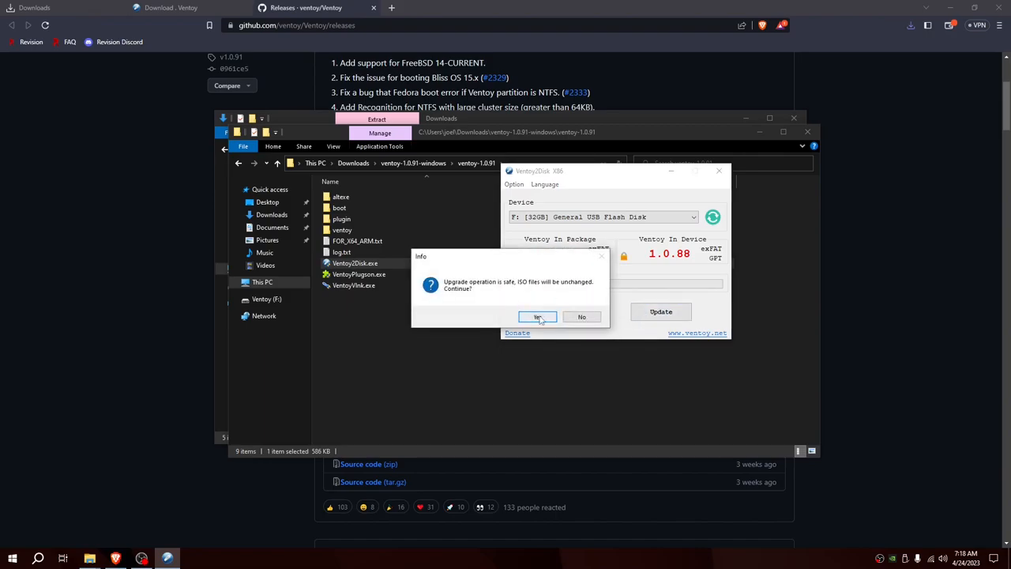
left_click(537, 316)
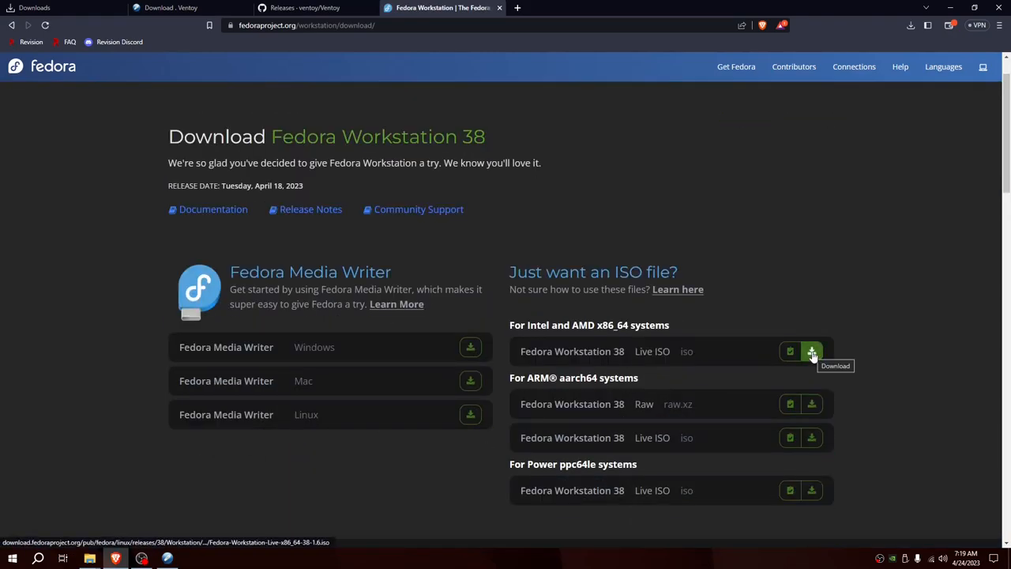
Save the Fedora Workstation 38 x86_64 Live ISO download into Downloads.
left_click(812, 351)
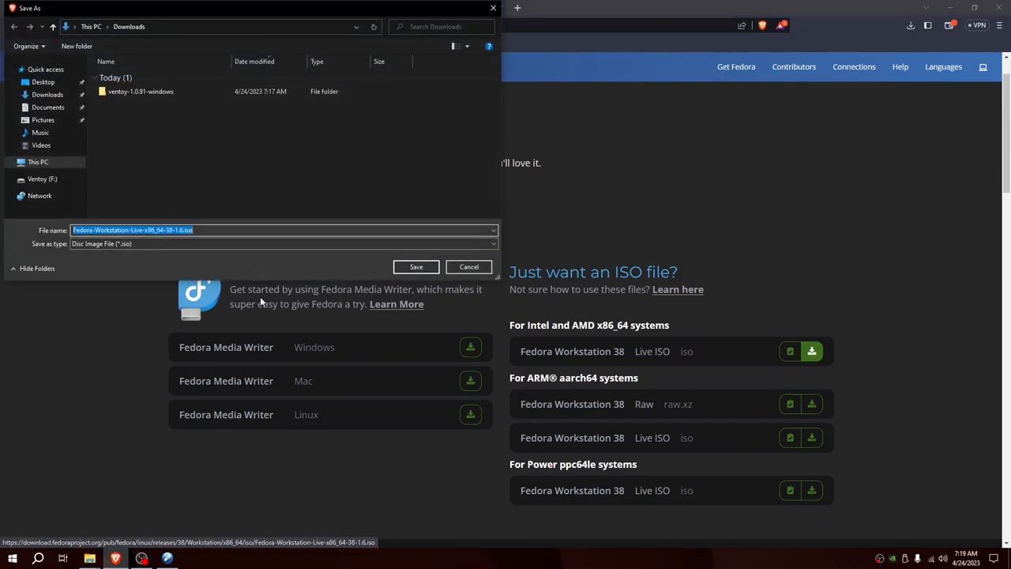
left_click(416, 265)
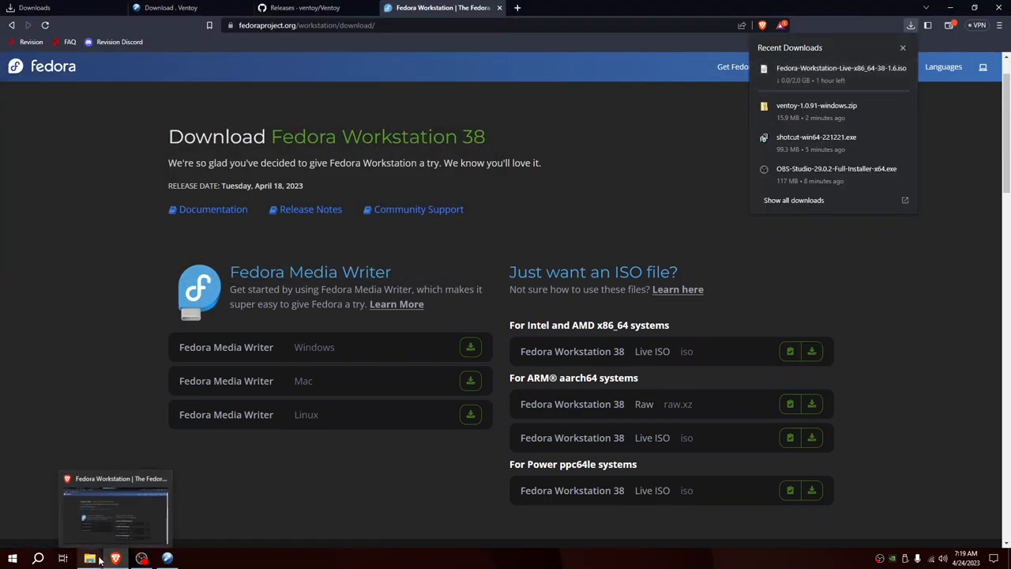
left_click(89, 556)
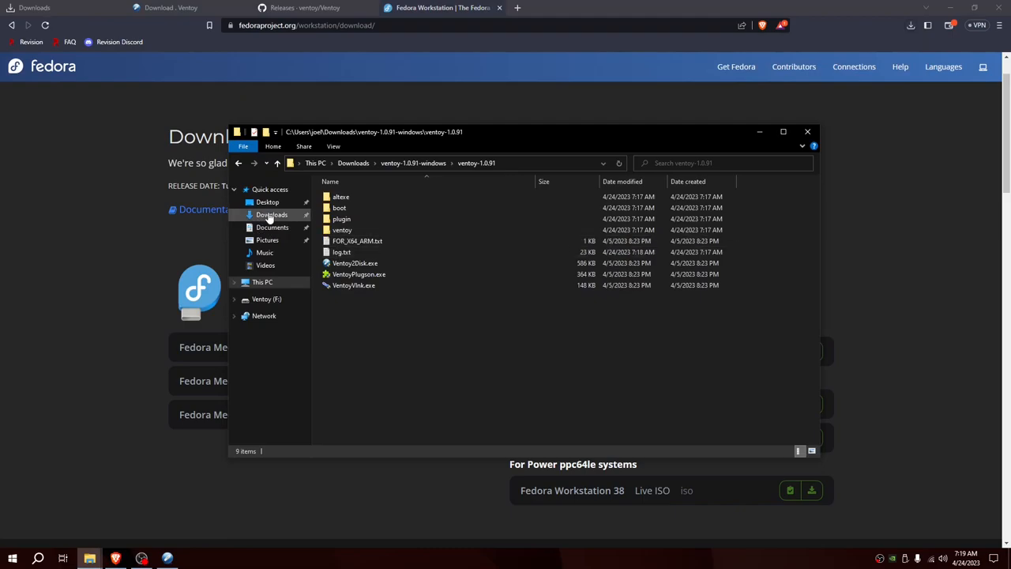
Check the Downloads folder, then eject the Ventoy (F:) USB drive.
left_click(271, 214)
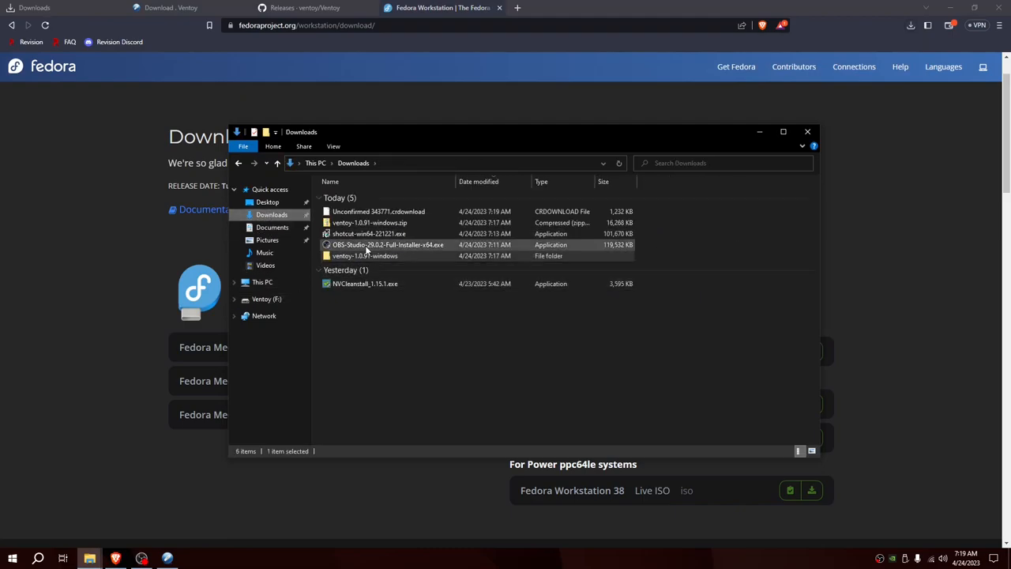
left_click(379, 212)
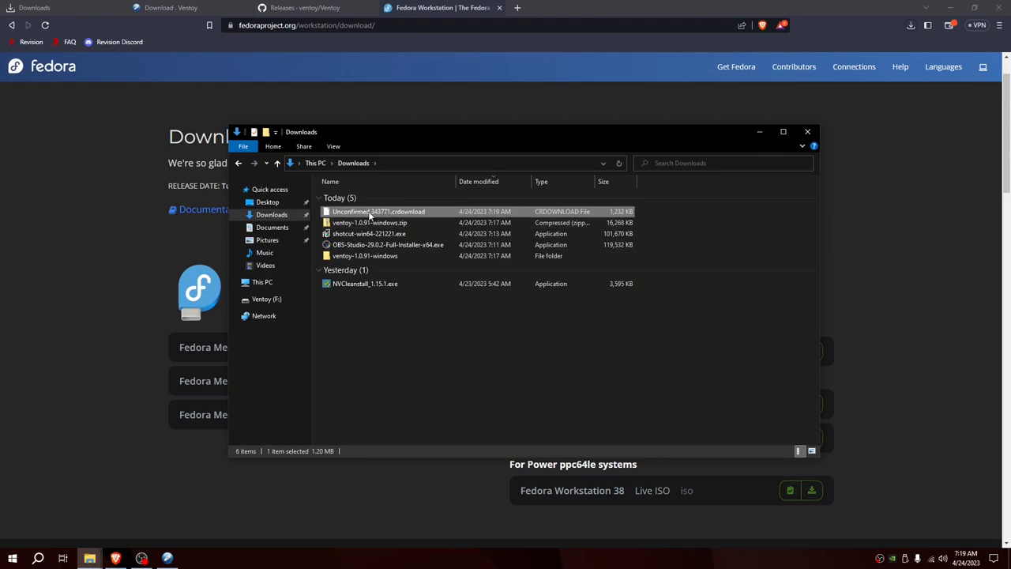
mouse_move(265, 300)
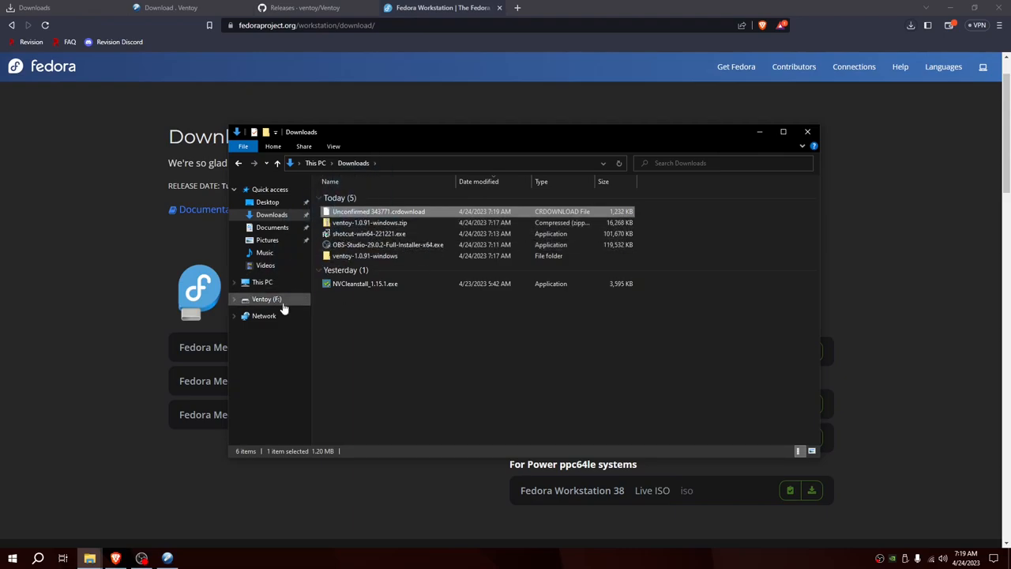
right_click(266, 298)
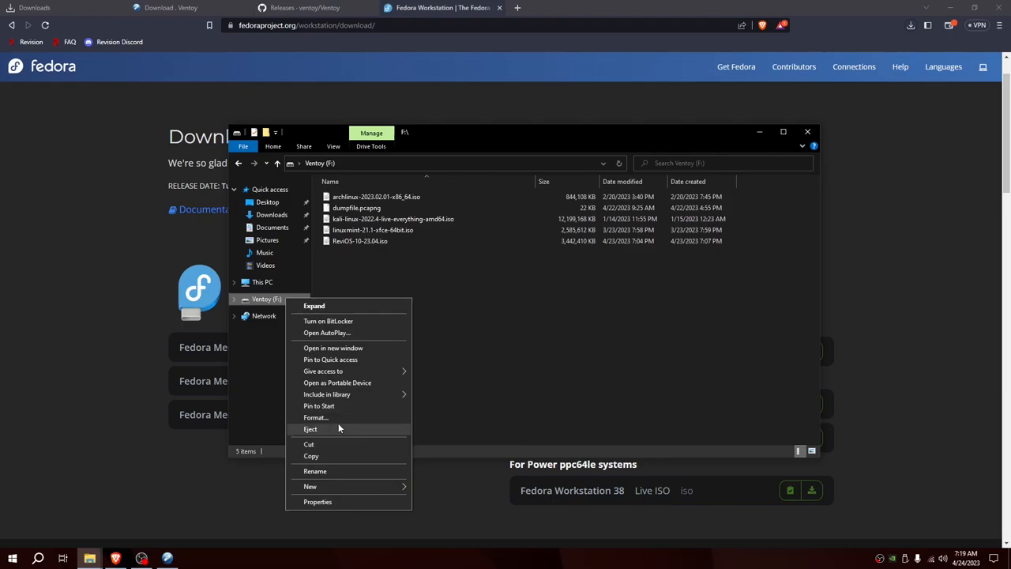
left_click(635, 257)
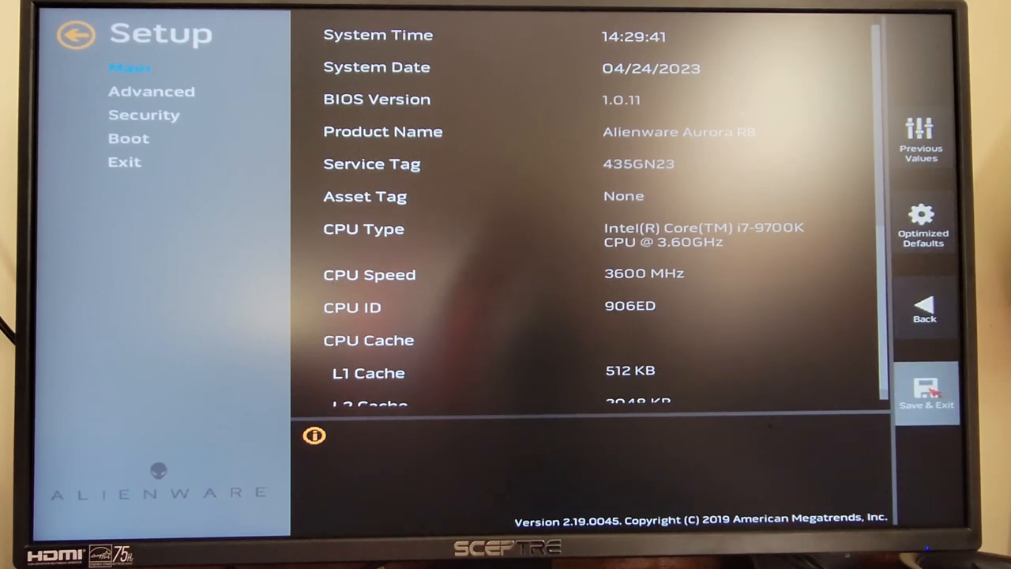
Save & Exit the Alienware BIOS and confirm the save-and-reset.
left_click(927, 392)
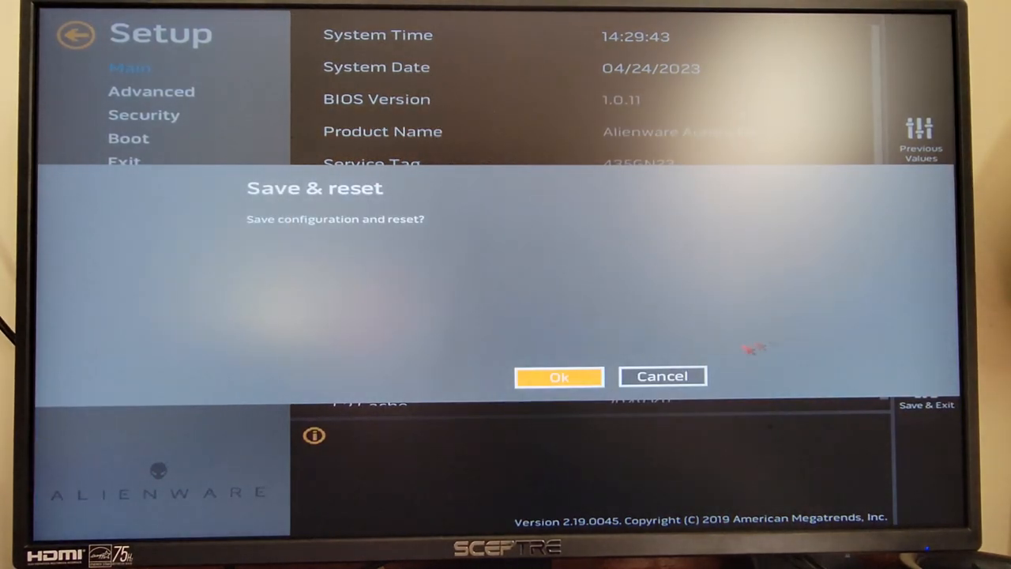
left_click(559, 376)
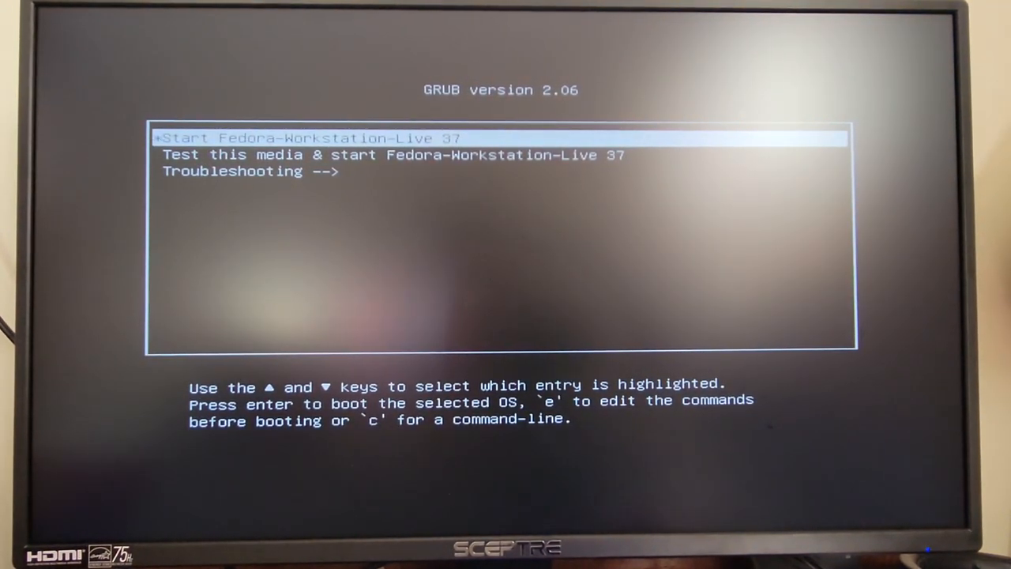
Boot 'Start Fedora-Workstation-Live 37' and abort the media integrity check.
key("Enter")
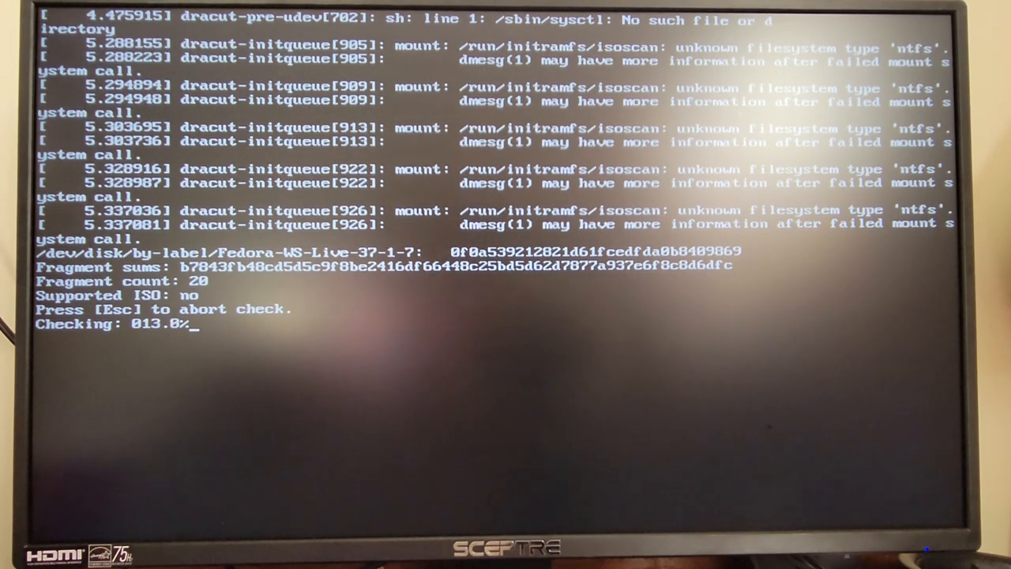
key("Escape")
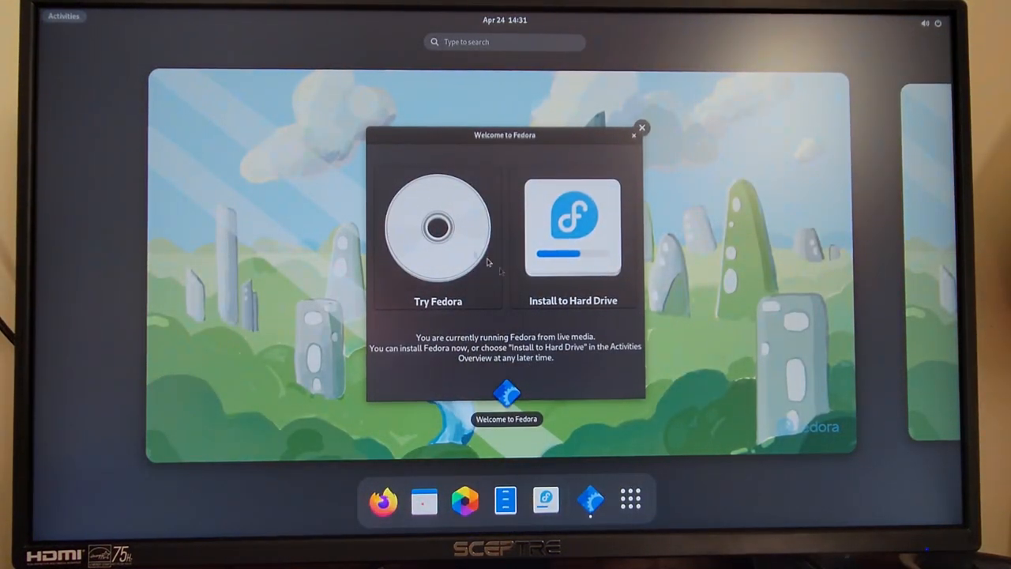
Launch Install to Hard Drive and continue with English (United States).
left_click(631, 500)
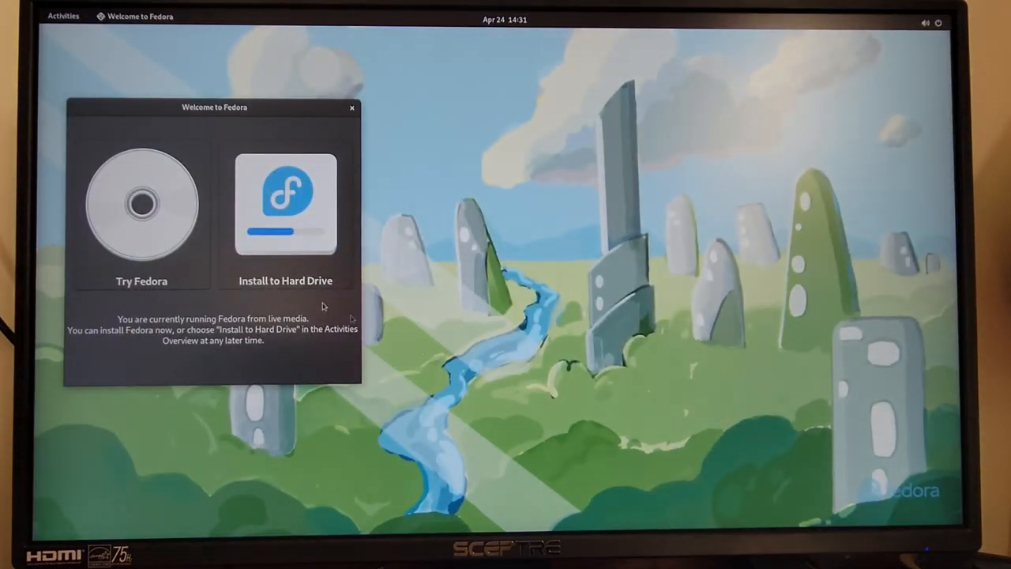
left_click(351, 108)
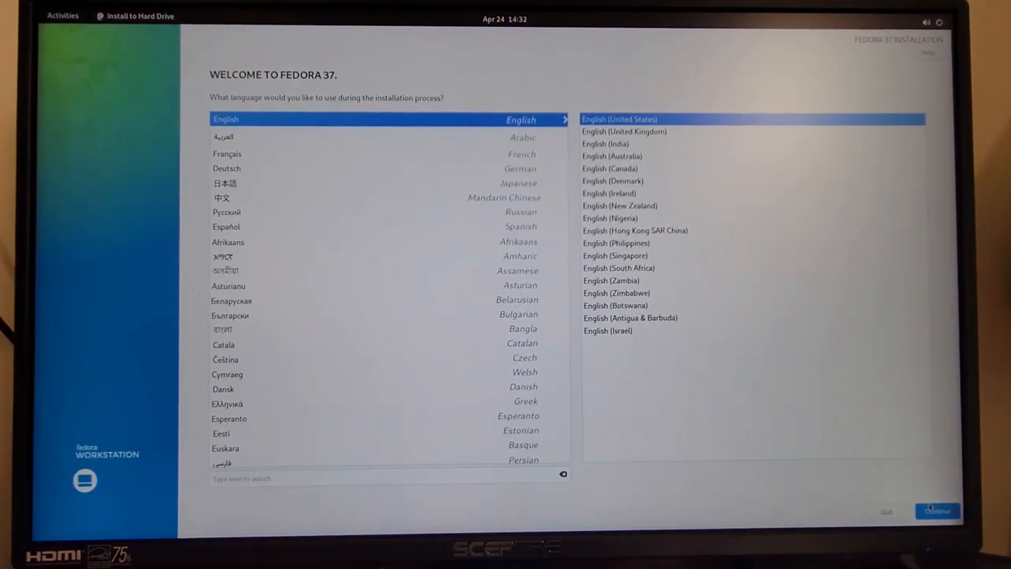
left_click(935, 508)
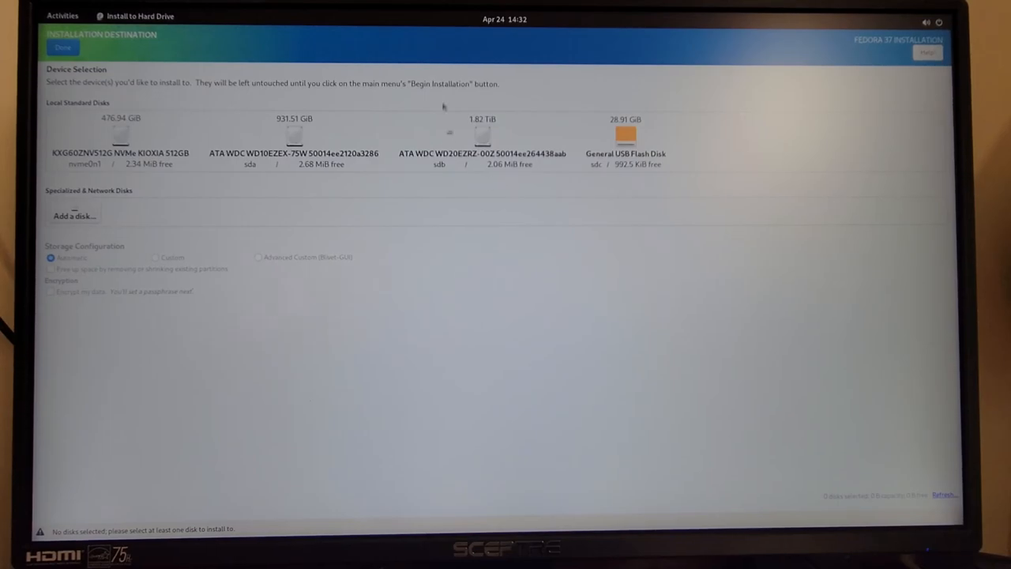
Choose the 931.51 GB WDC disk (sda) with automatic partitioning and return to the summary.
left_click(60, 16)
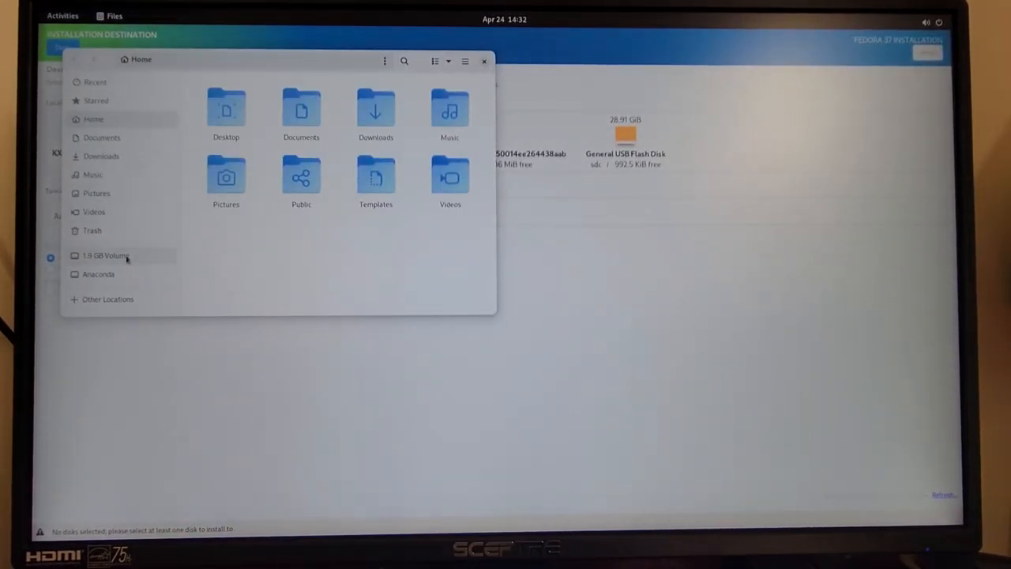
left_click(107, 299)
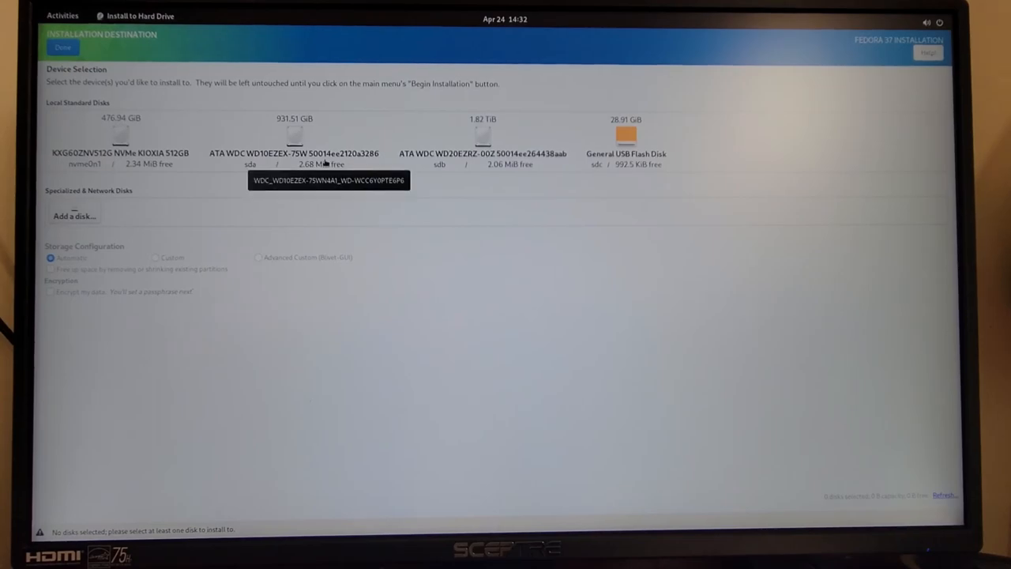
left_click(295, 136)
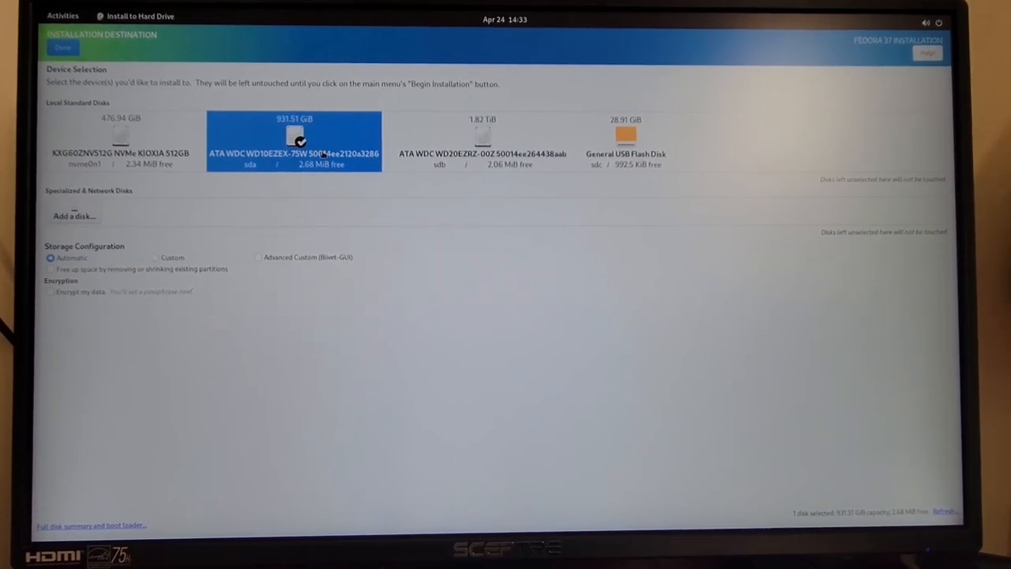
left_click(62, 47)
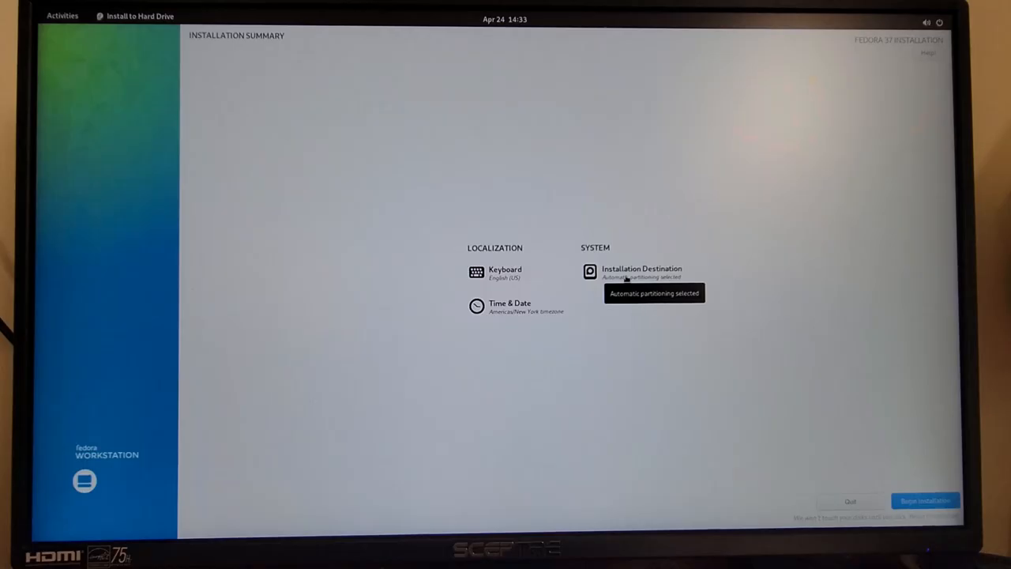
mouse_move(713, 354)
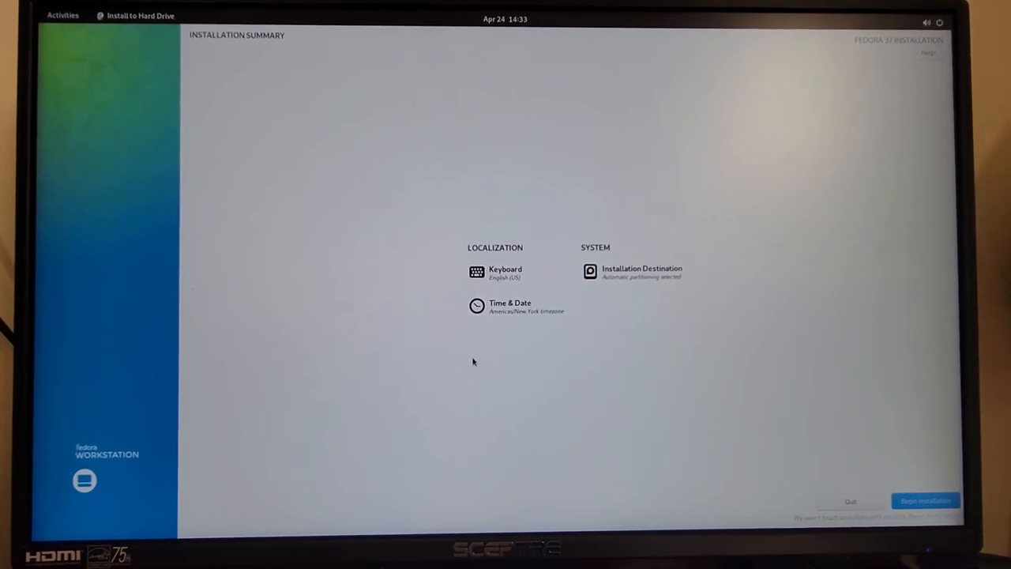
mouse_move(673, 379)
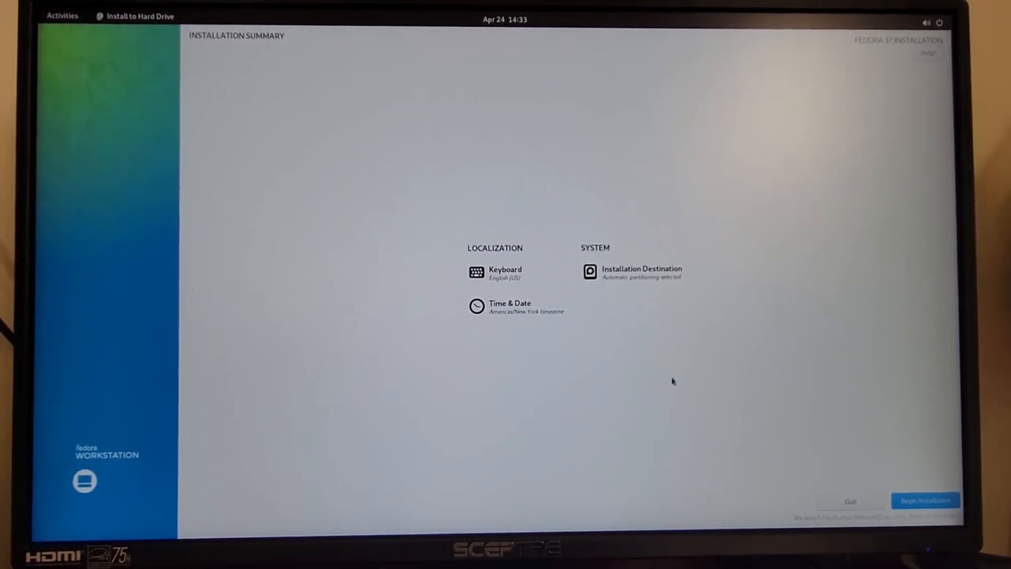